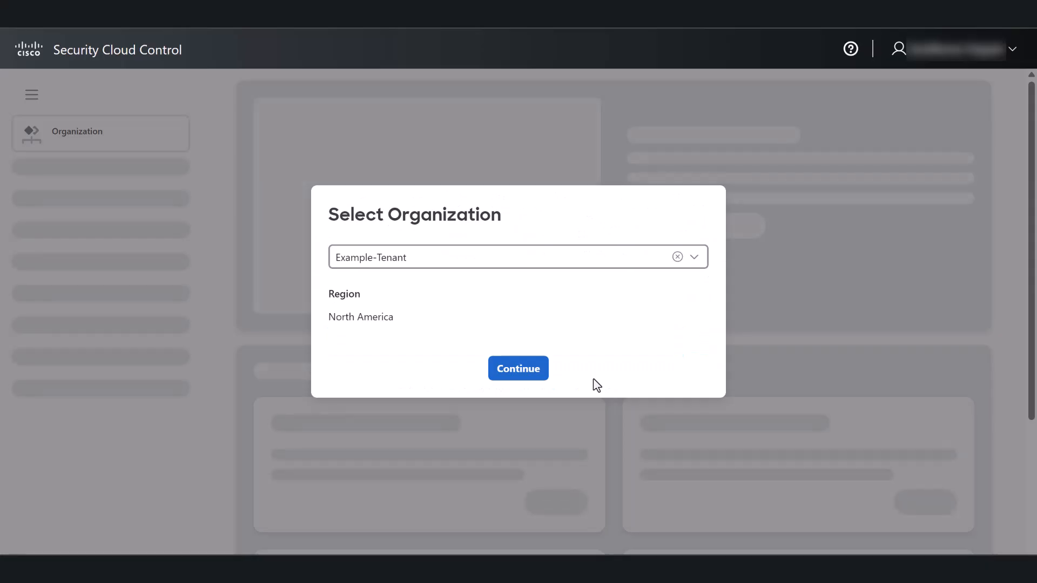
# - Choose Example-Tenant in the Select Organization dialog and continue into its Home dashboard
pyautogui.click(502, 257)
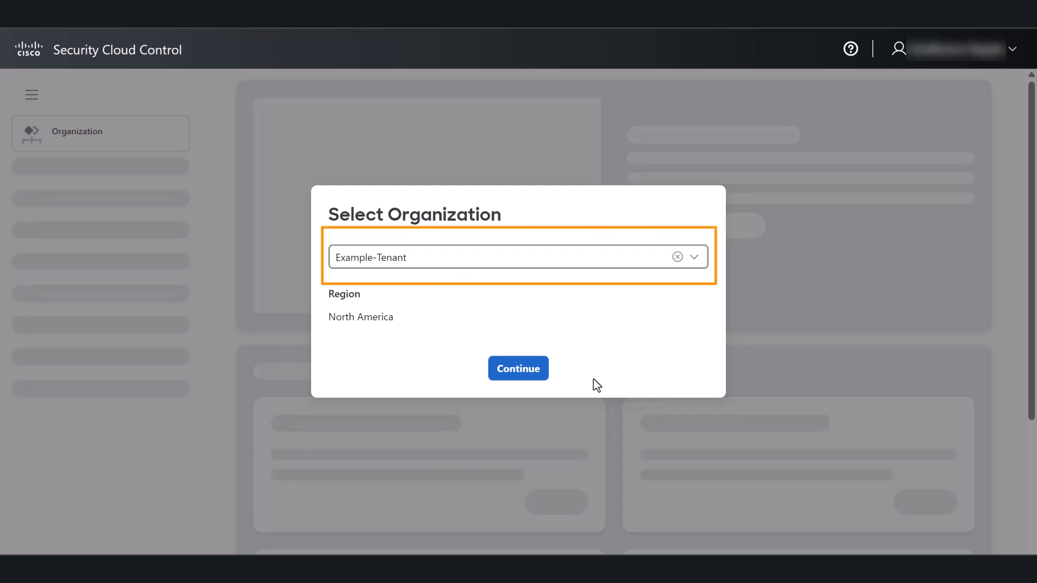
pyautogui.click(517, 368)
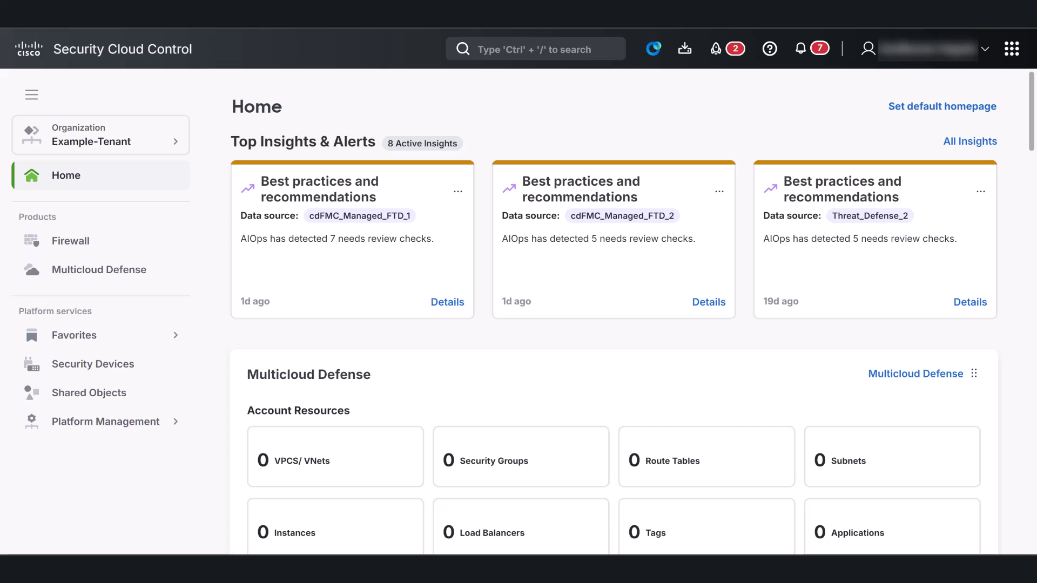
pyautogui.moveTo(105, 421)
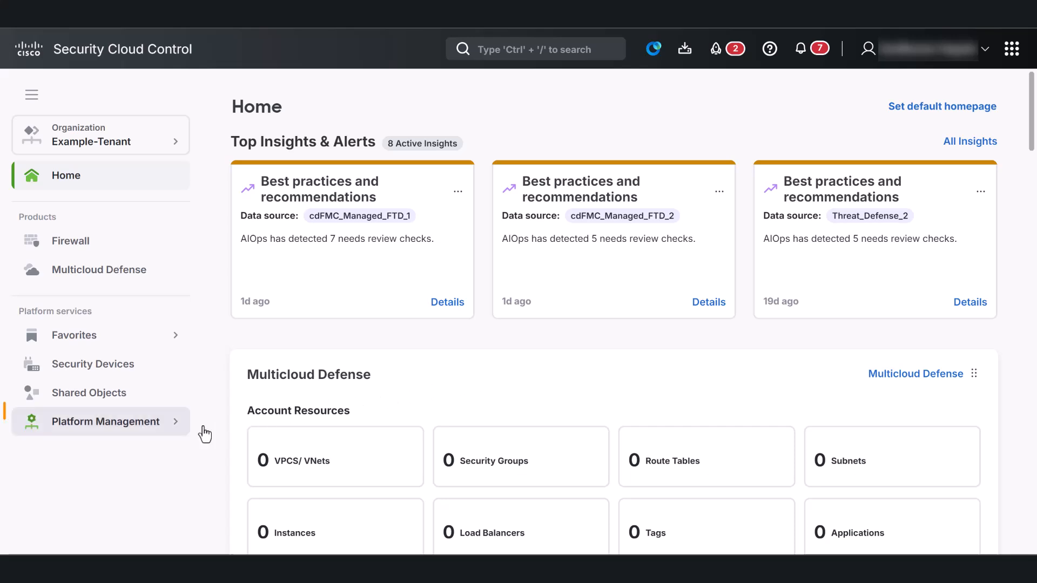
pyautogui.click(104, 421)
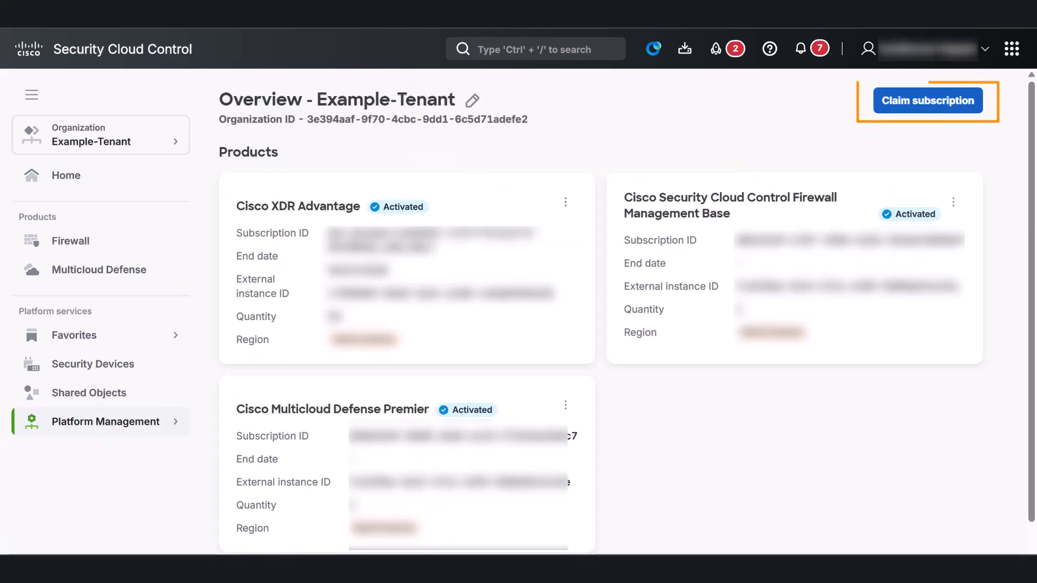
pyautogui.click(926, 100)
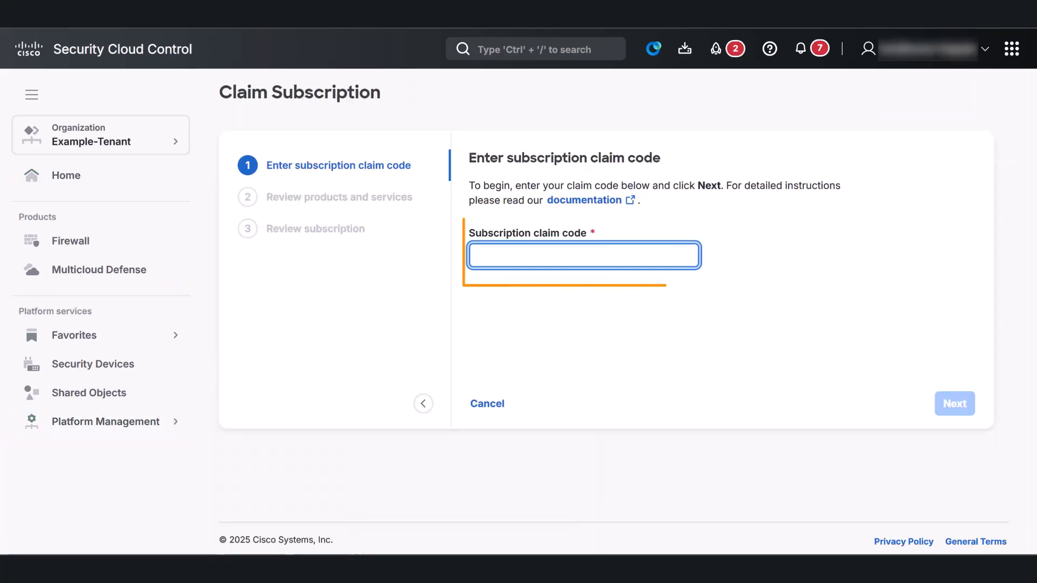
pyautogui.click(582, 255)
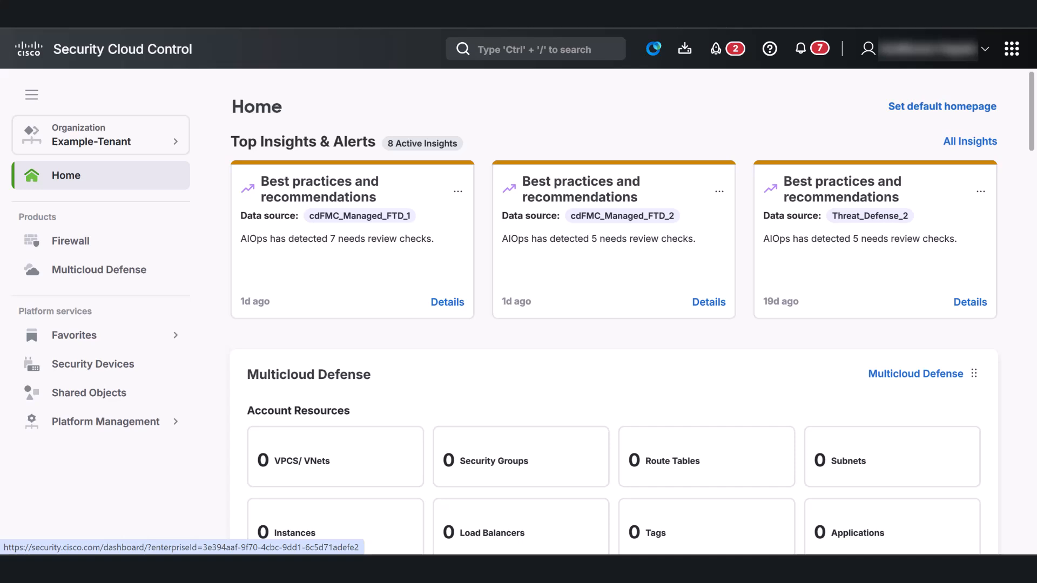
# - Reach the Administrators page via Platform Management, listing the 24 current accounts
pyautogui.click(105, 421)
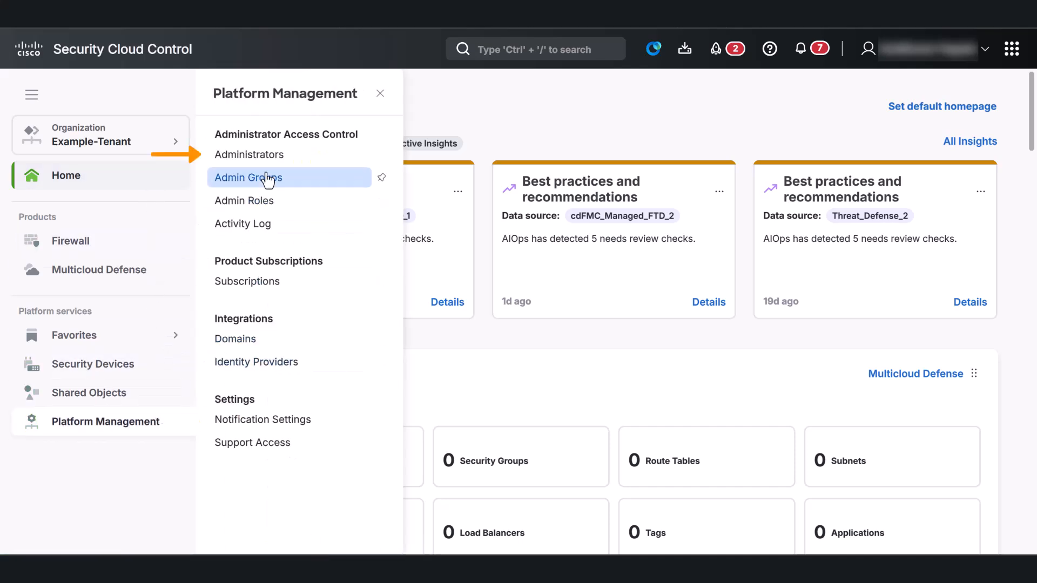
pyautogui.click(248, 155)
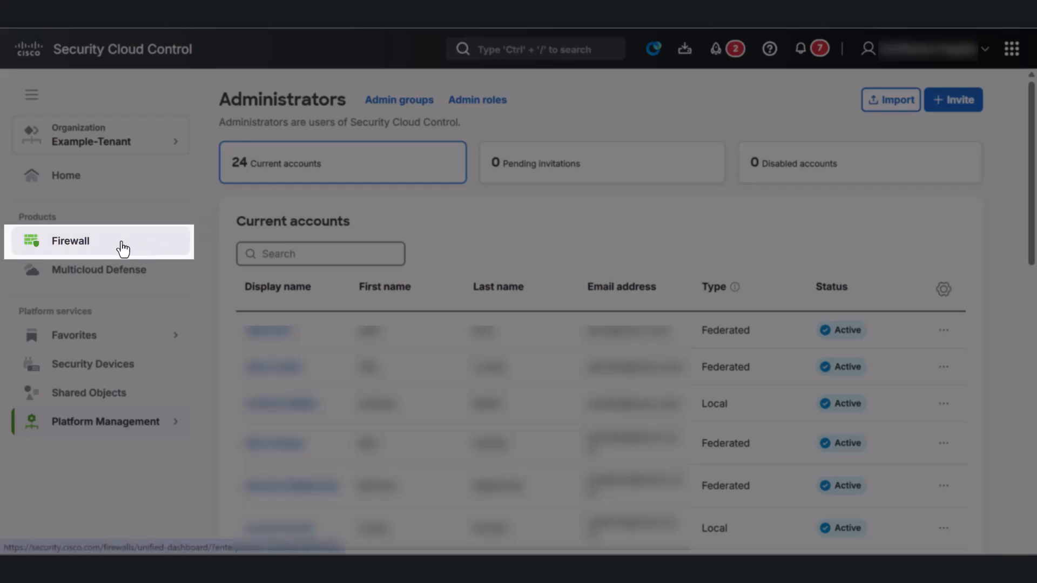
# - Switch to the Firewall product dashboard showing rule health and five total devices
pyautogui.click(69, 240)
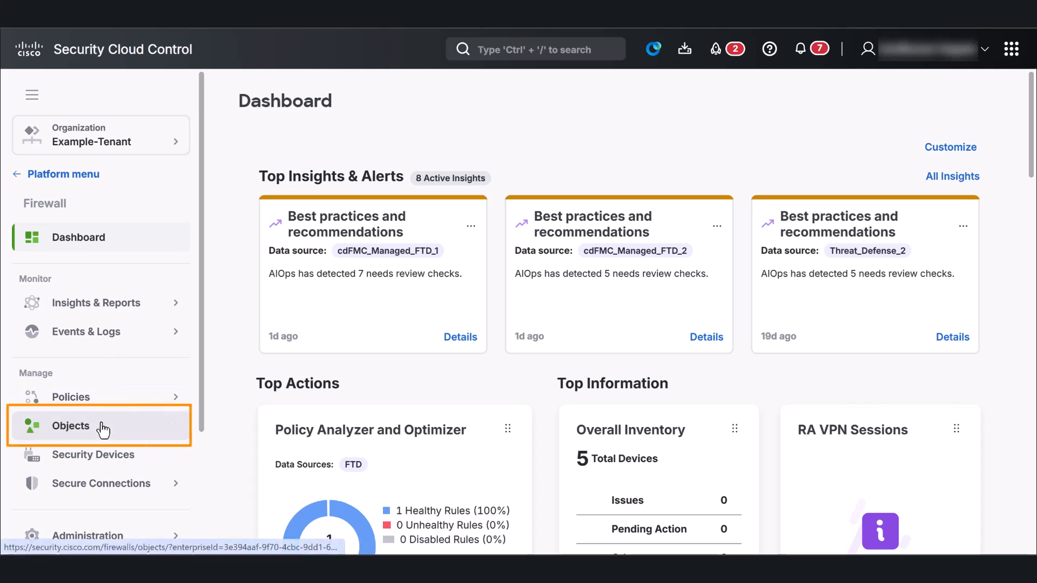
# - View the Objects list, then the Security Devices inventory of five synced, online firewalls
pyautogui.click(71, 425)
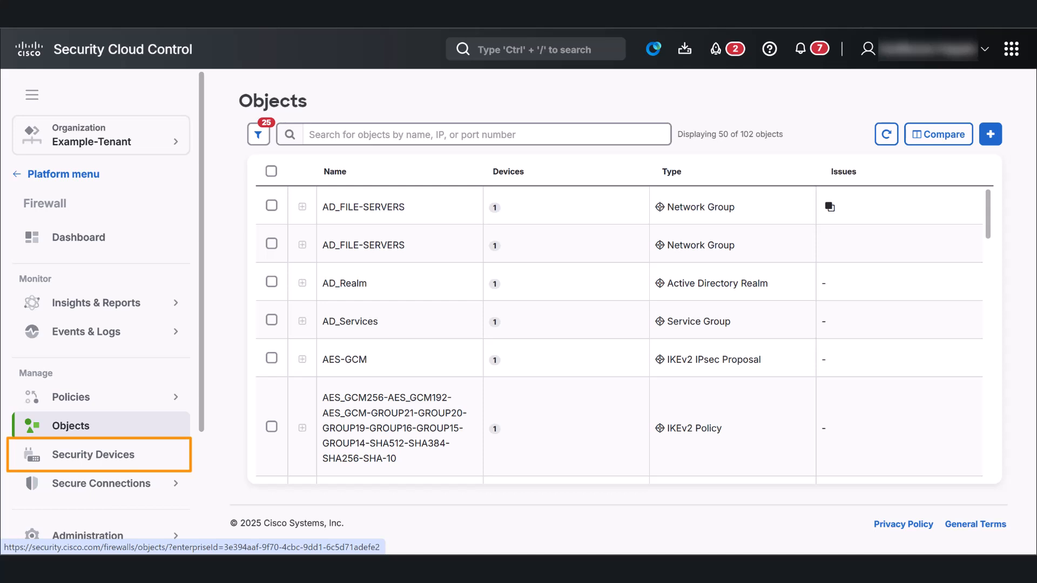
pyautogui.click(92, 454)
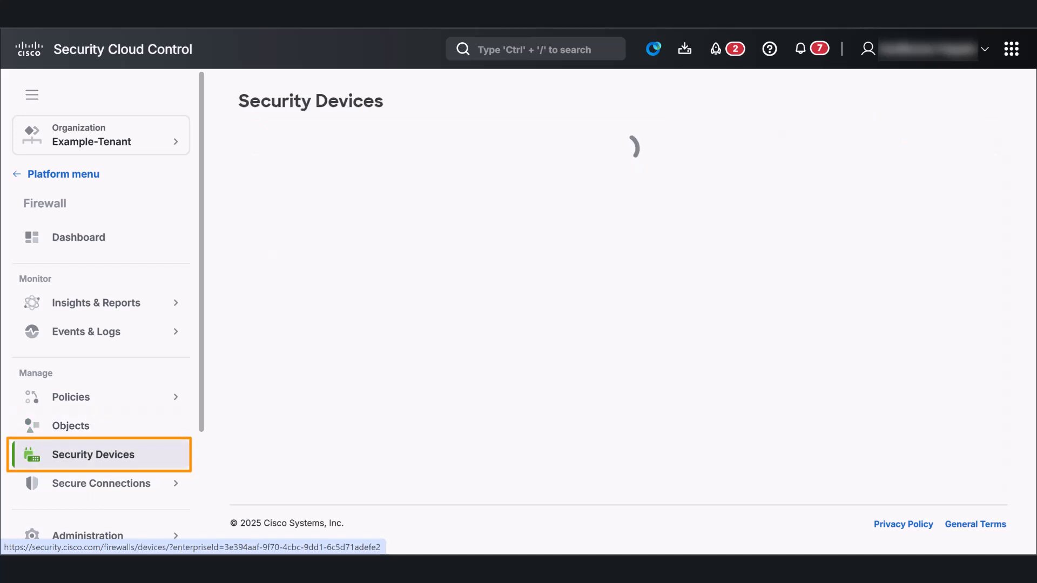
pyautogui.click(93, 454)
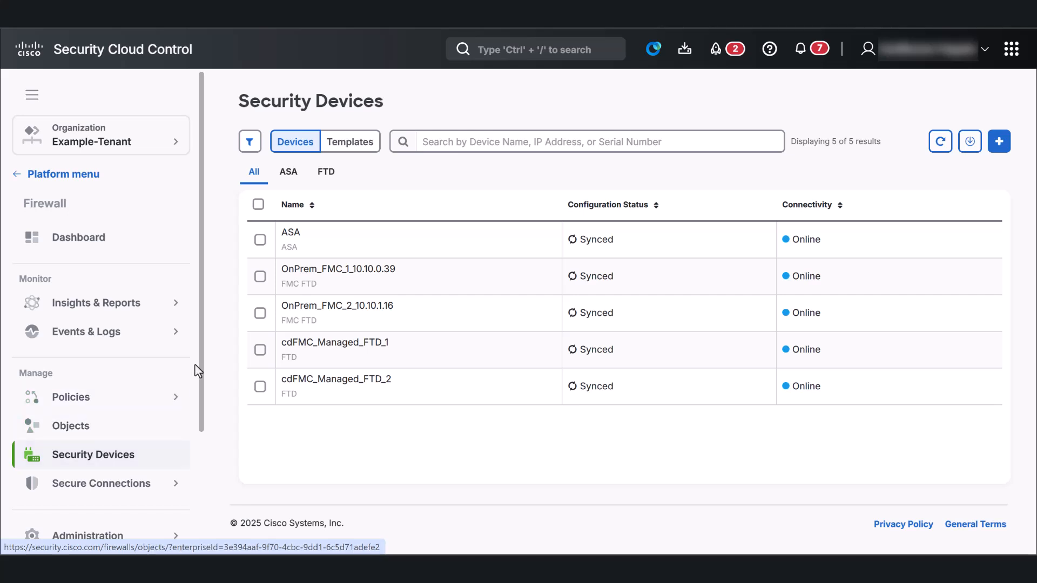
# - Select the ASA device and show its Employees access-list policy with 16 rules
pyautogui.click(260, 240)
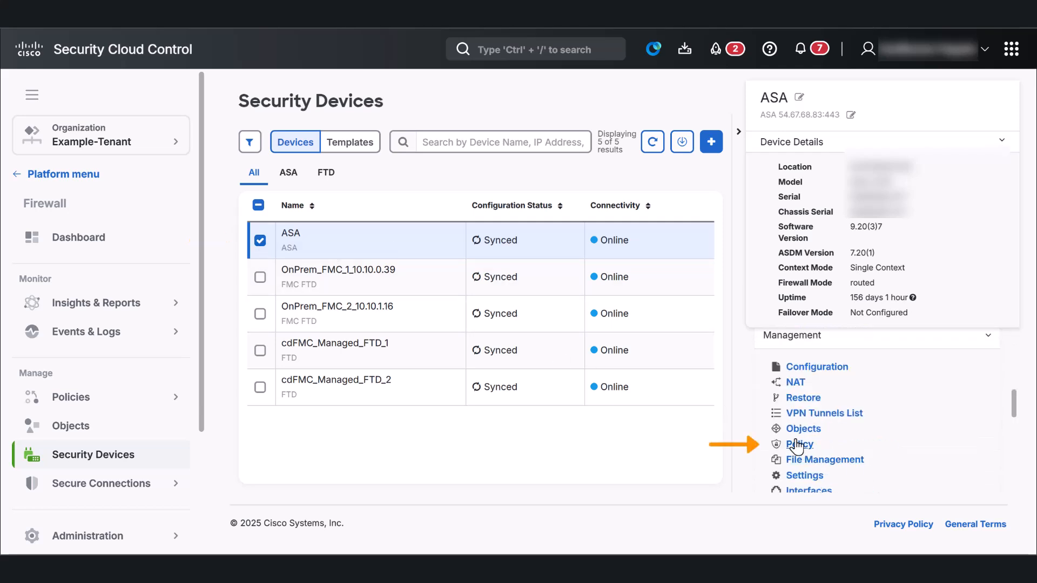
pyautogui.click(799, 444)
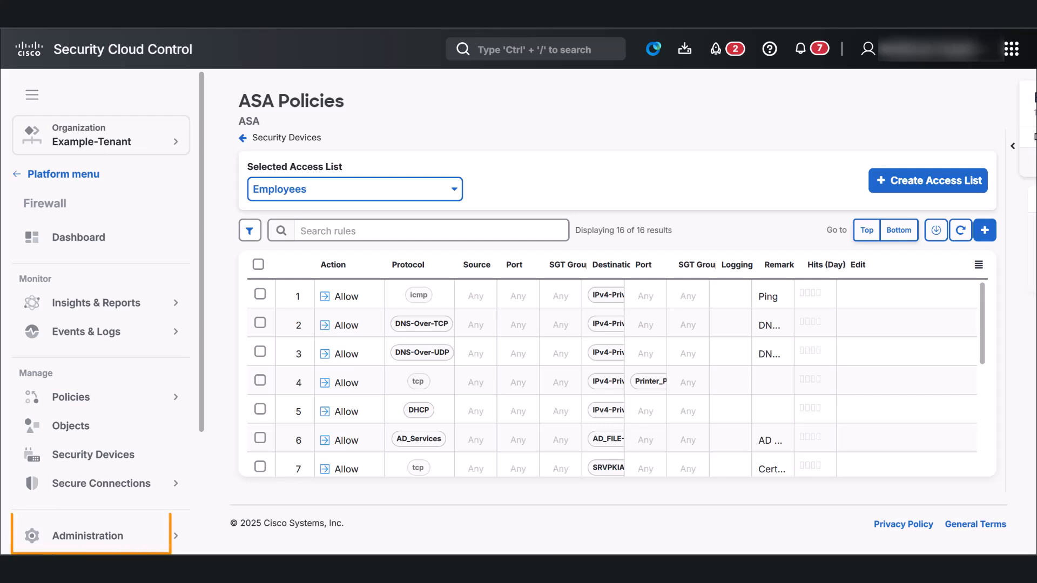
pyautogui.click(88, 536)
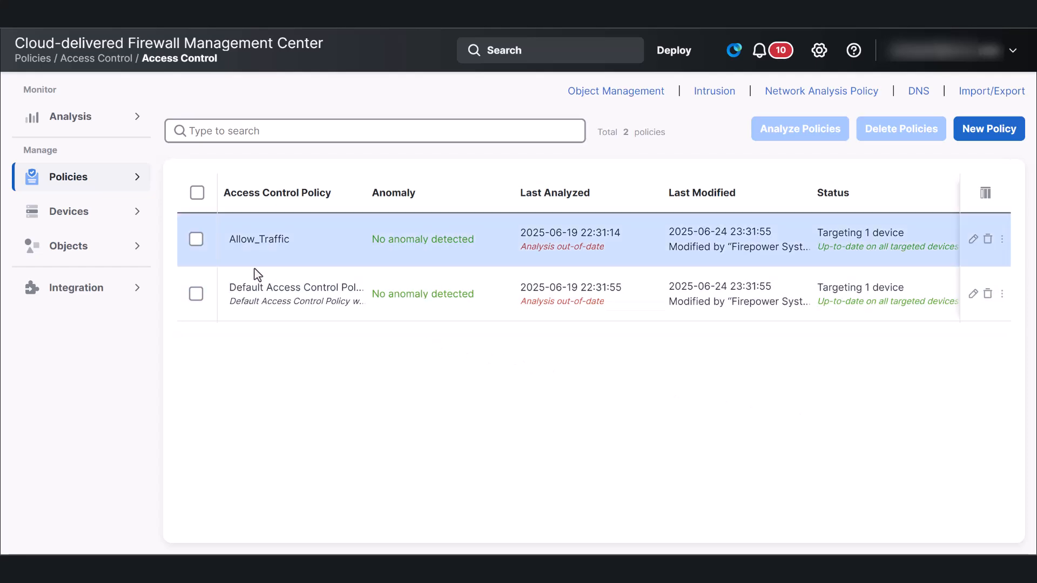
# - In cdFMC, reach the Remote Access VPN settings from the Devices menu before returning to Security Cloud Control
pyautogui.click(69, 210)
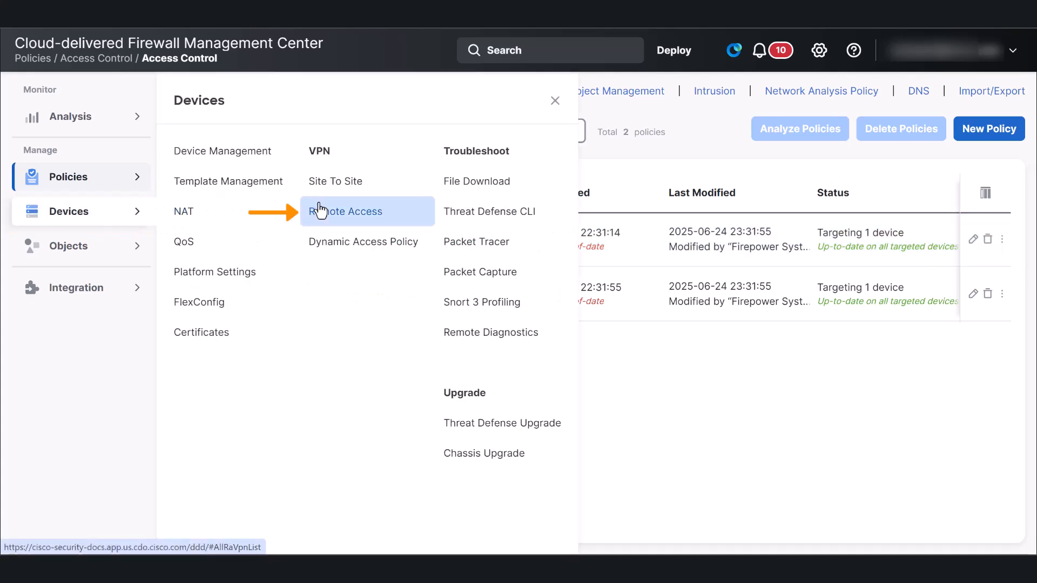
pyautogui.click(346, 210)
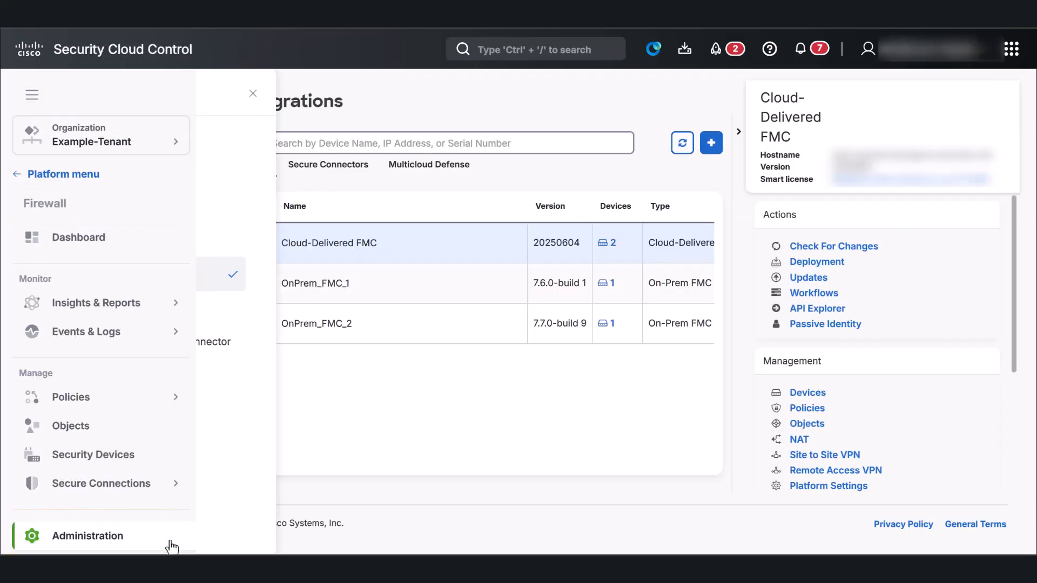
# - Reach the API User Management page under Administration, listing two Admin-role API service users
pyautogui.click(87, 535)
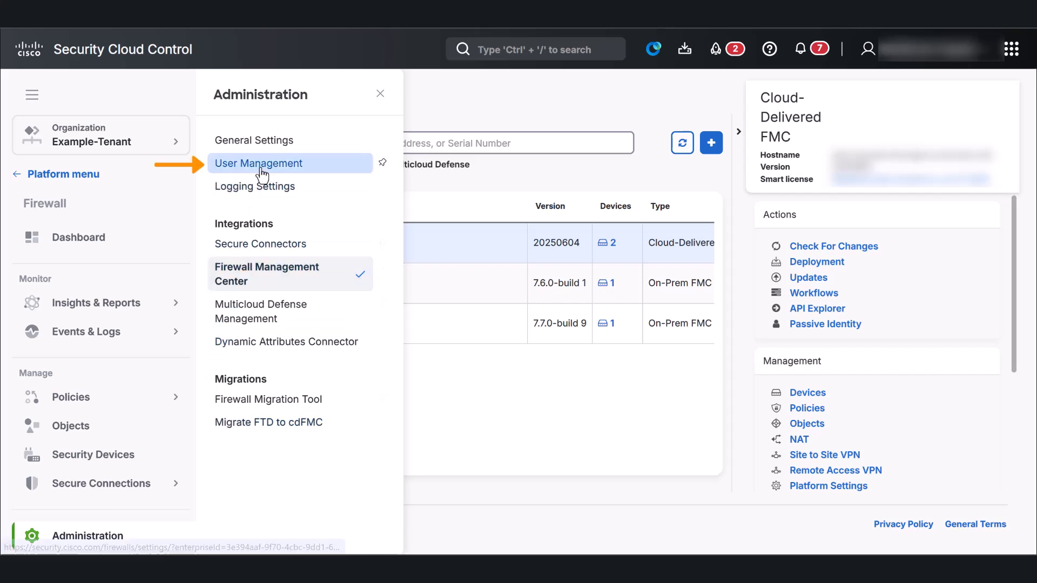
pyautogui.click(258, 163)
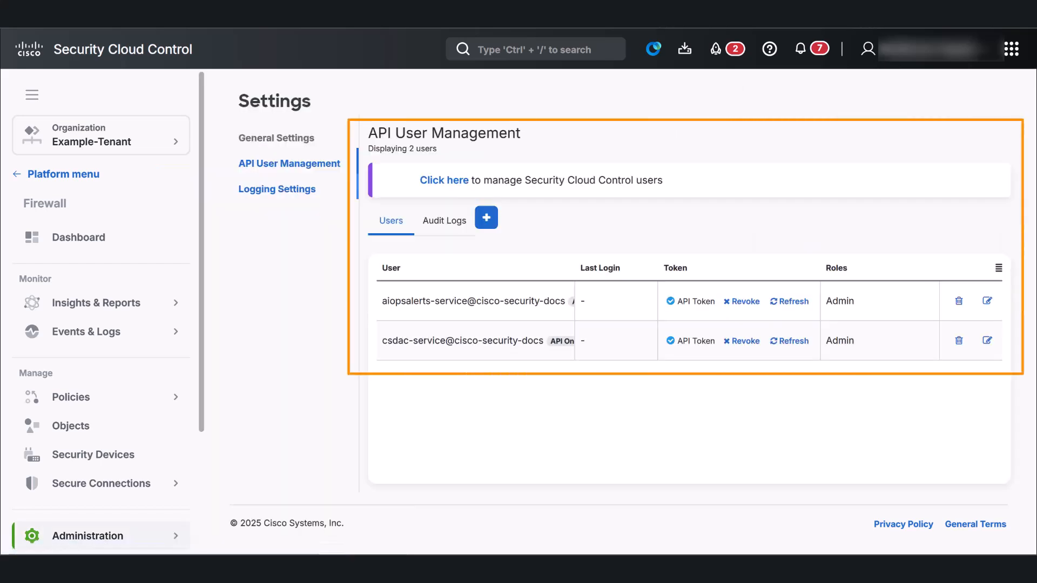